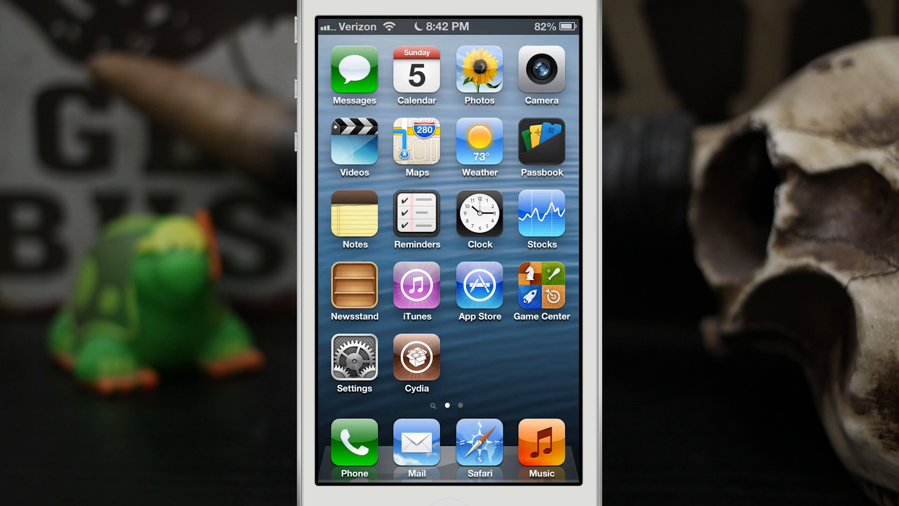
# - Reach the Luna tweak's settings page from the home screen via Settings
pyautogui.click(353, 363)
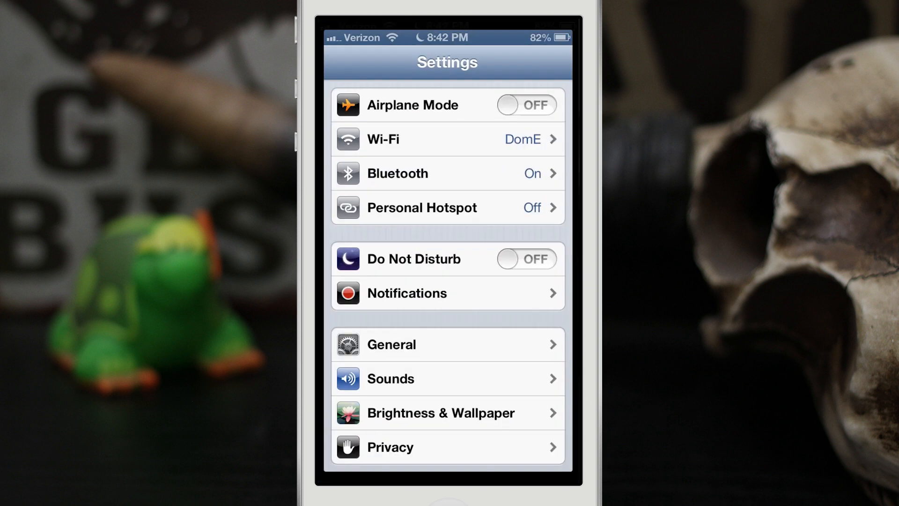
pyautogui.scroll(-3)
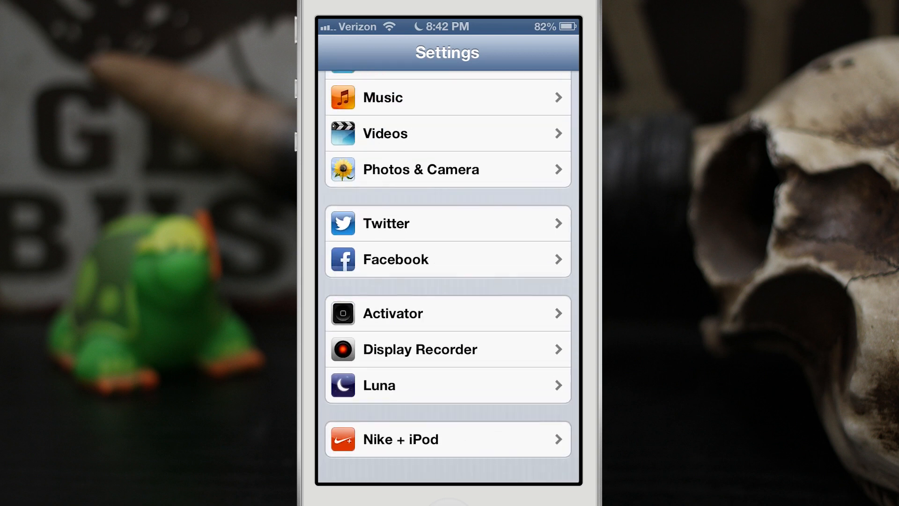
pyautogui.click(447, 385)
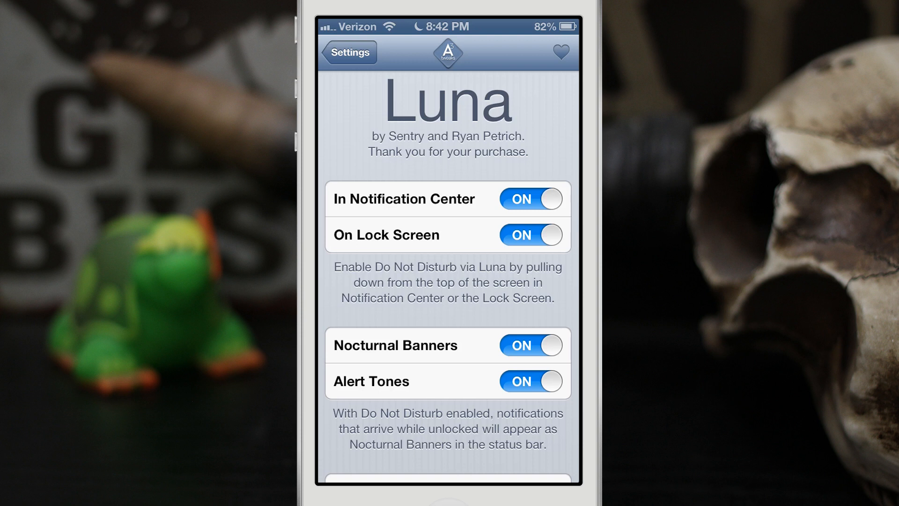
pyautogui.click(528, 199)
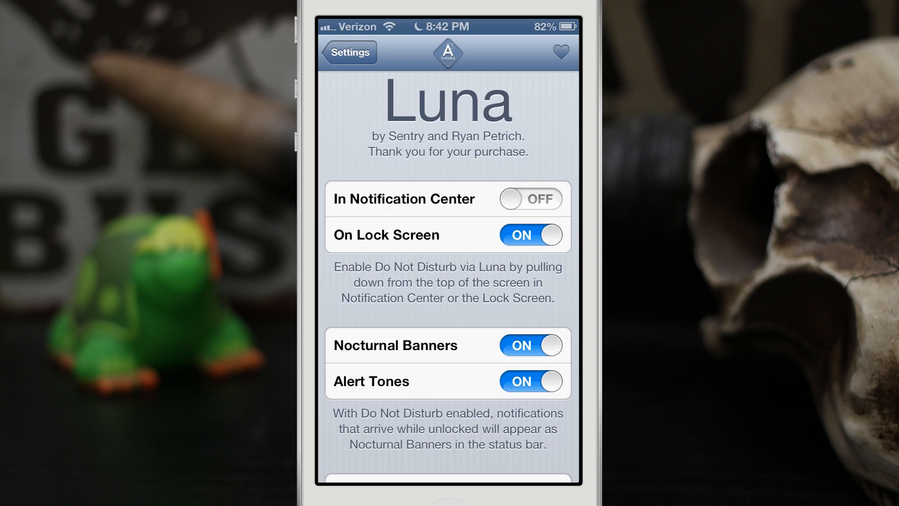
pyautogui.click(529, 199)
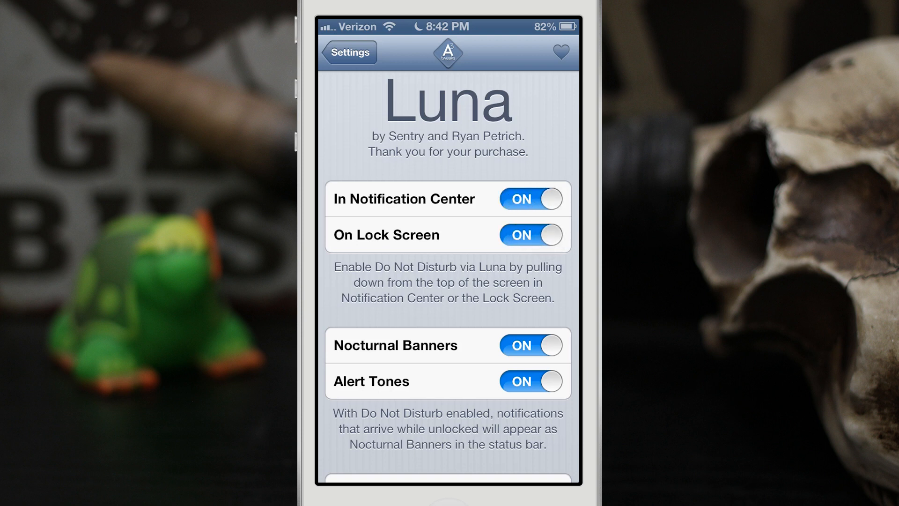
pyautogui.click(530, 234)
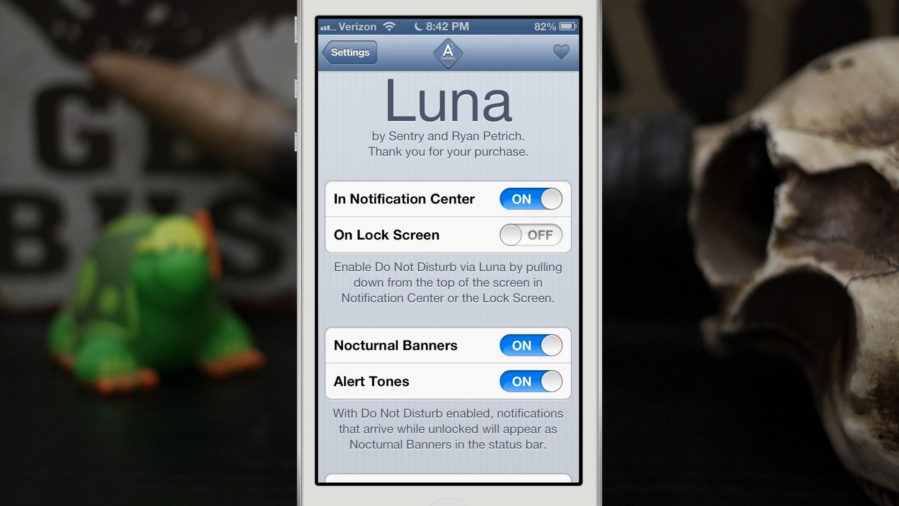
pyautogui.click(529, 234)
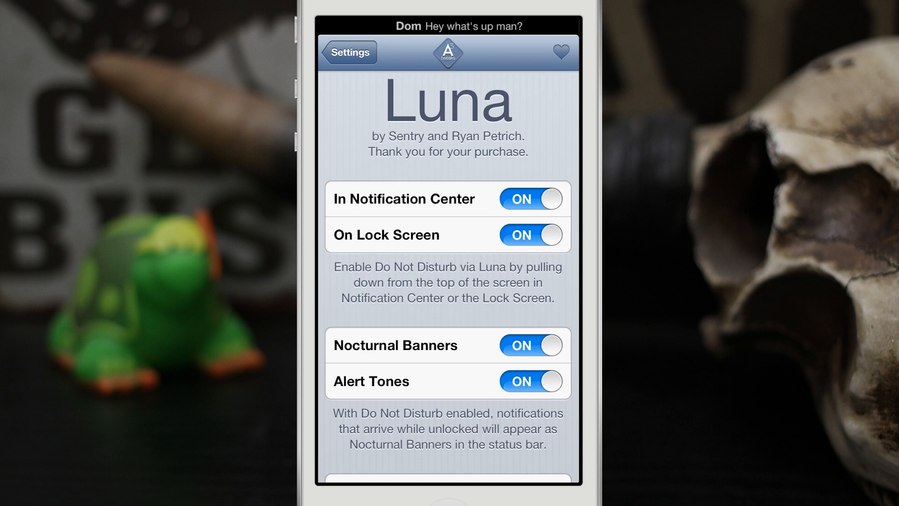
pyautogui.click(528, 345)
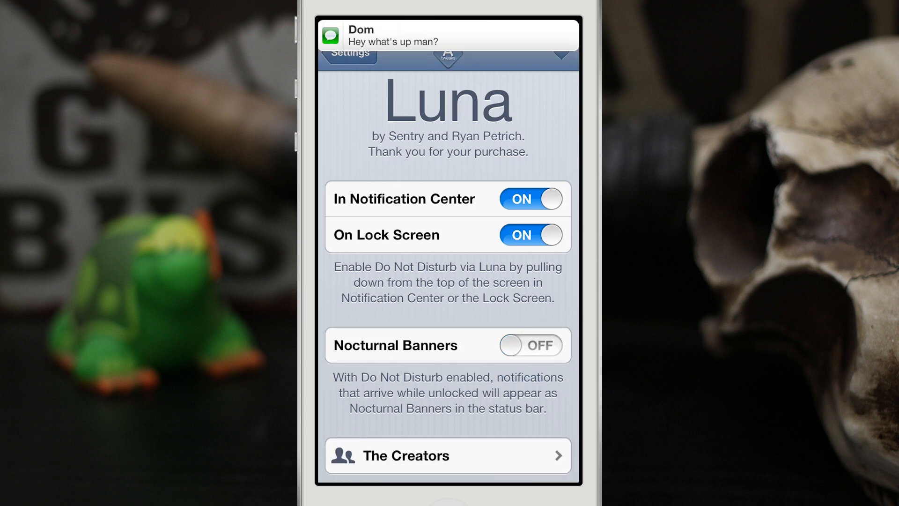
pyautogui.click(530, 346)
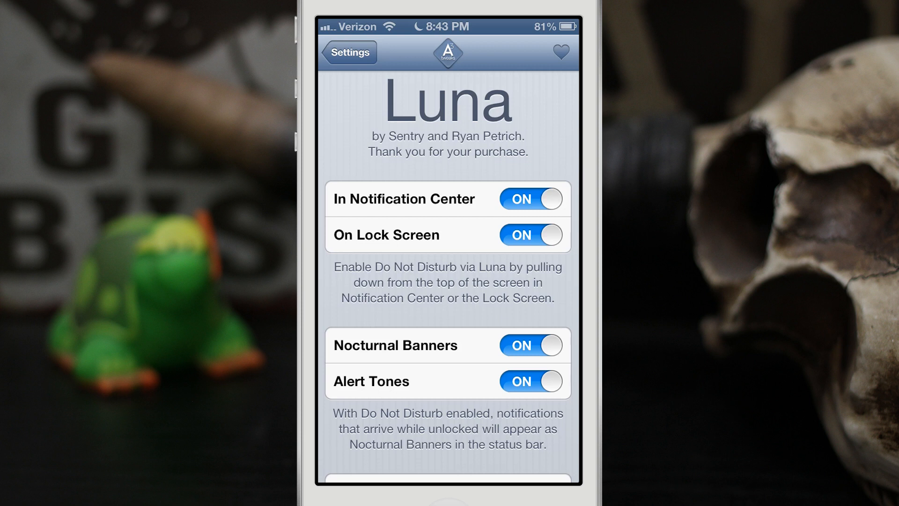
# - Switch Alert Tones off, leaving Nocturnal Banners on, and pull down to view the incoming banner
pyautogui.click(530, 381)
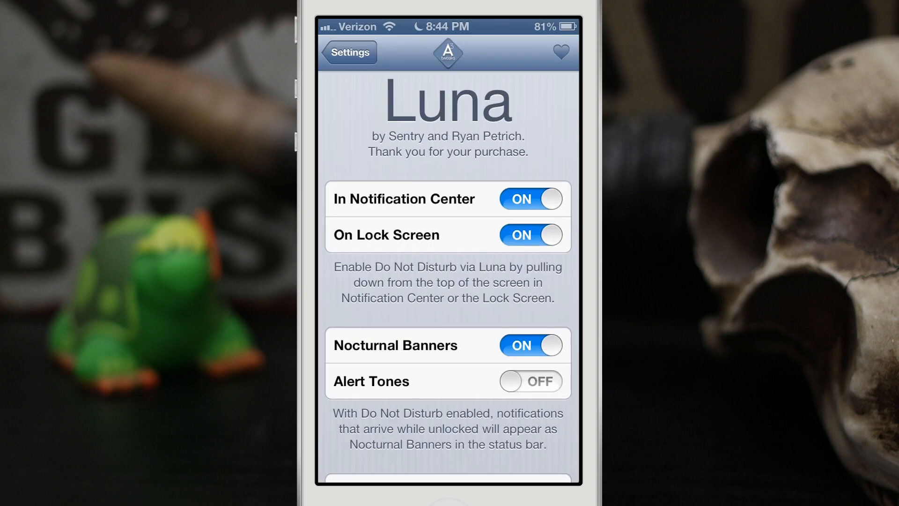
pyautogui.moveTo(447, 29); pyautogui.dragTo(448, 230)
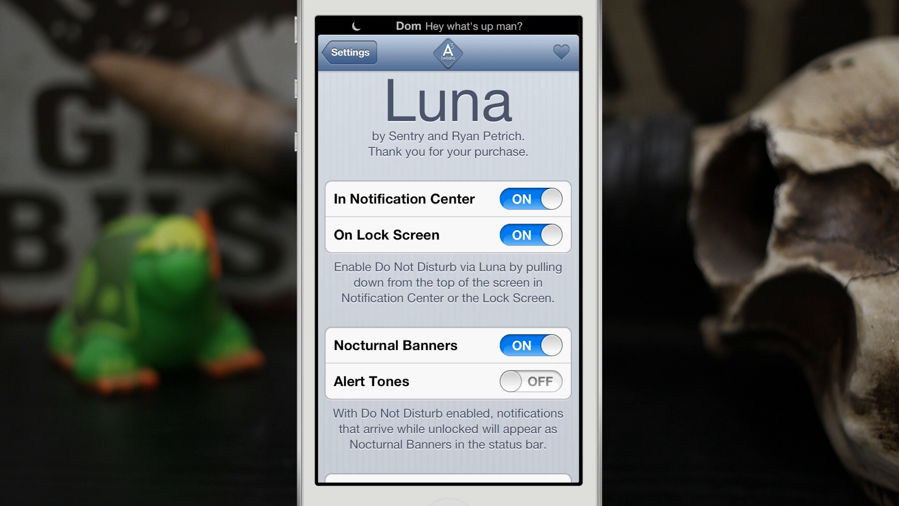
# - Open the newly arrived message from its Nocturnal Banner in the status bar
pyautogui.click(348, 53)
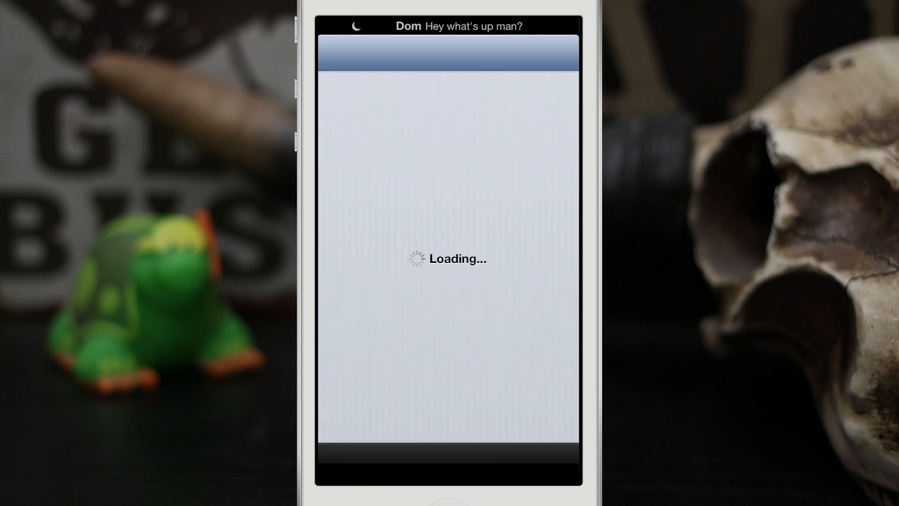